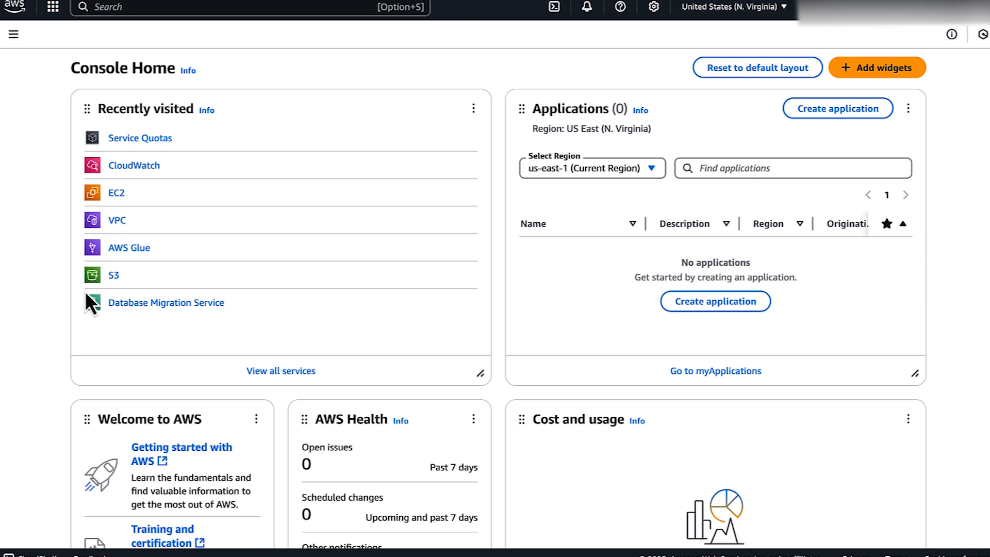
pyautogui.moveTo(140, 137)
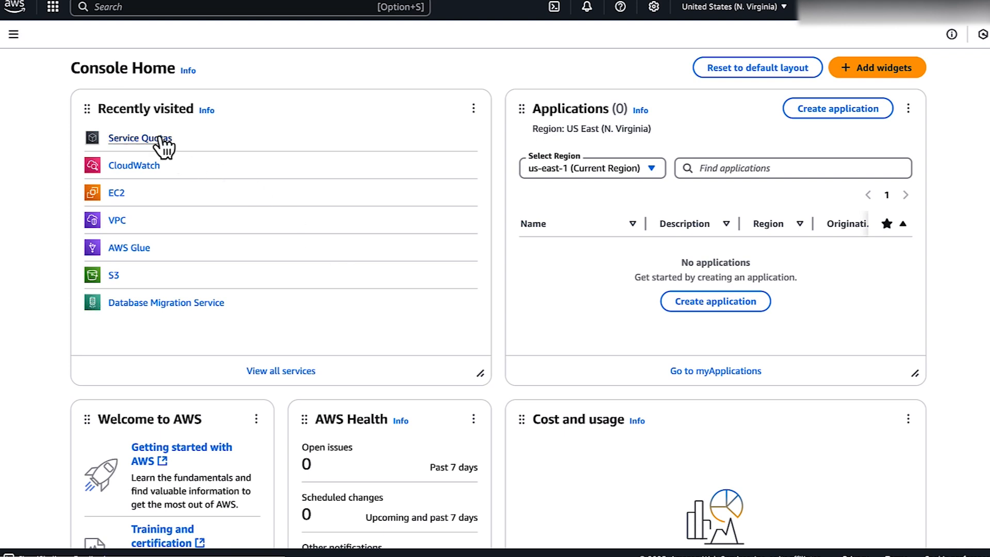
# Step: View the Amazon Bedrock quotas in Service Quotas and narrow them to Amazon Nova models
pyautogui.click(139, 138)
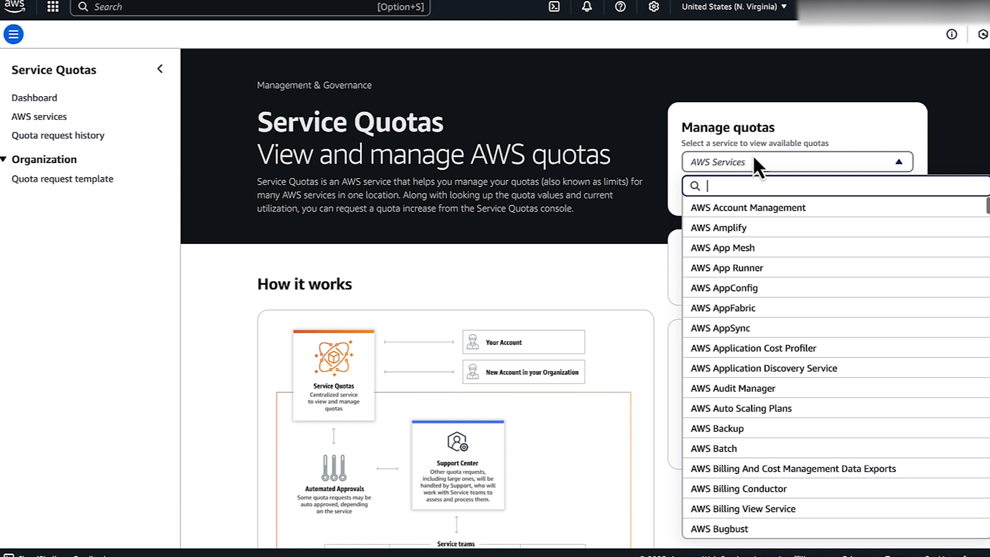
pyautogui.write('bedr')
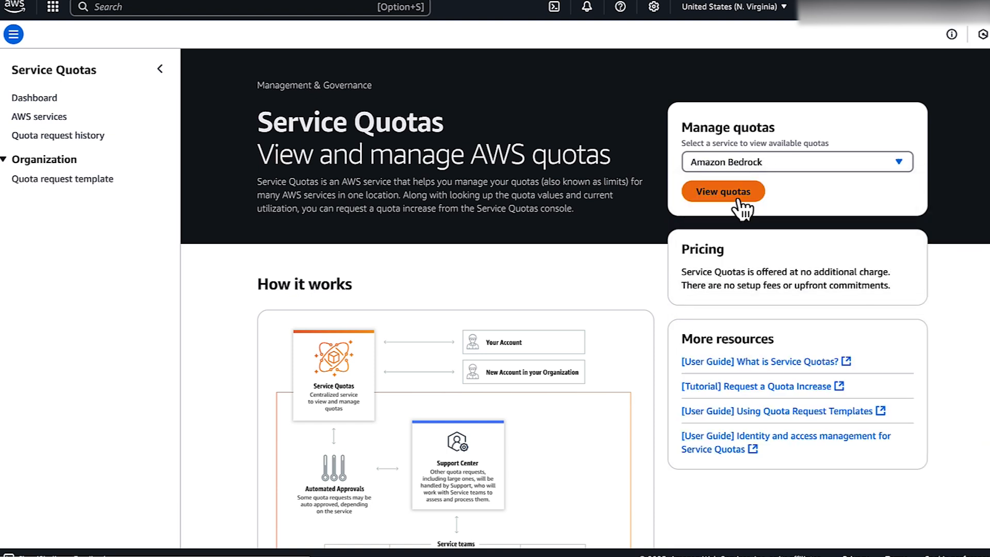
pyautogui.click(721, 192)
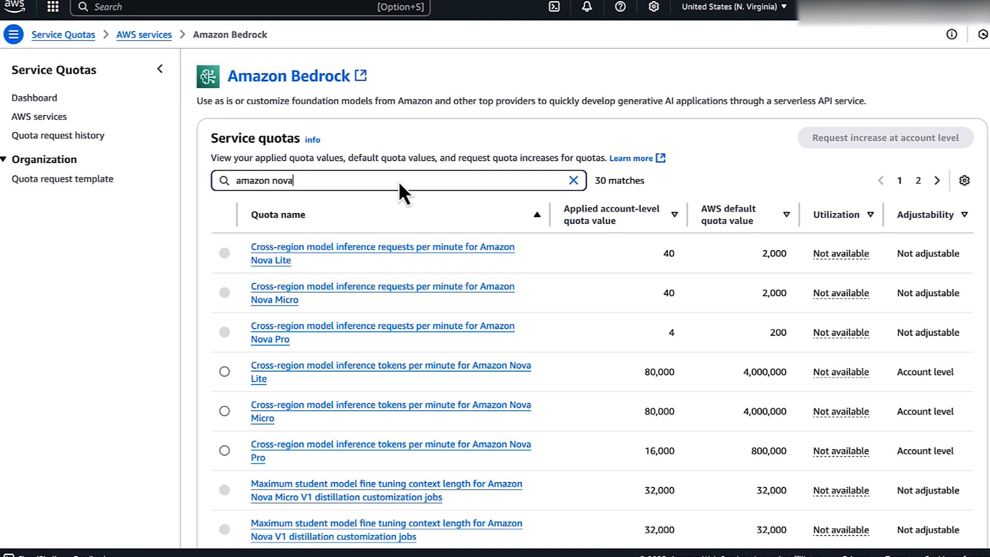
pyautogui.moveTo(664, 268)
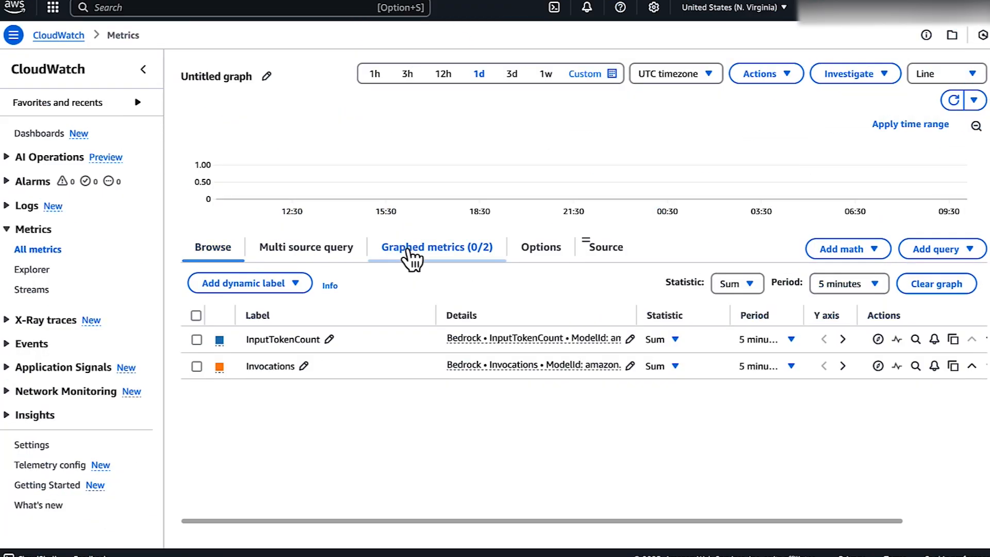
# Step: Graph Bedrock InputTokenCount alone in CloudWatch, replacing the Invocations metric
pyautogui.click(195, 366)
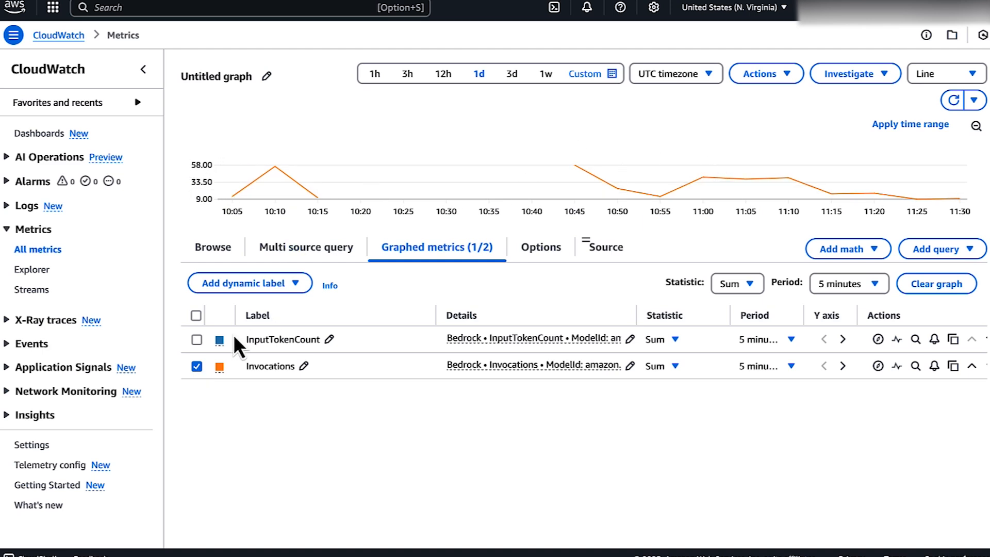
pyautogui.click(196, 339)
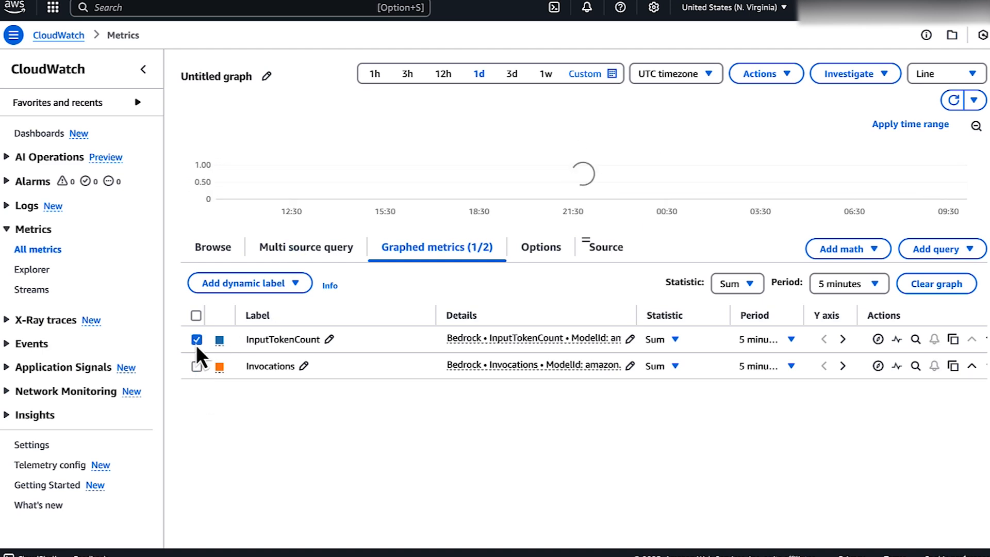
pyautogui.moveTo(409, 195)
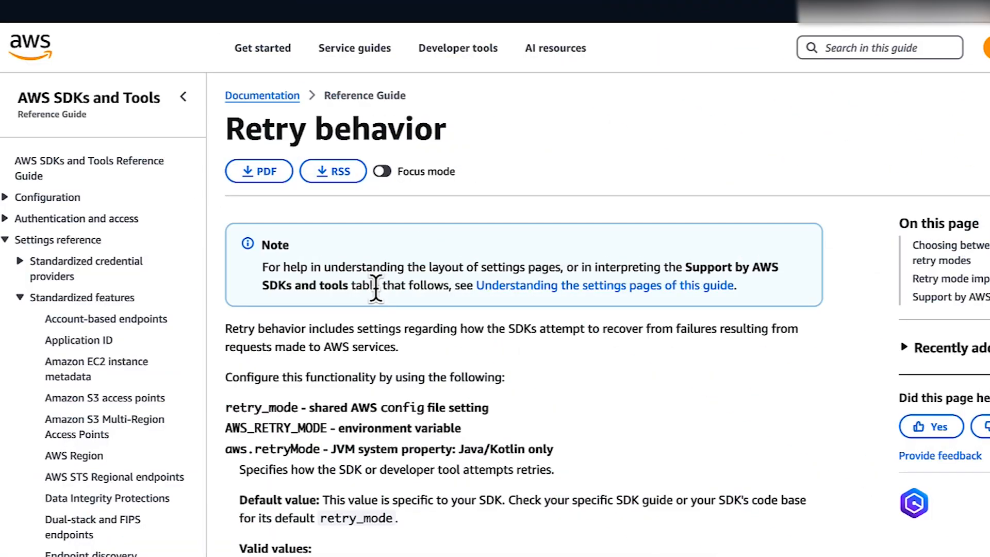
pyautogui.moveTo(423, 356)
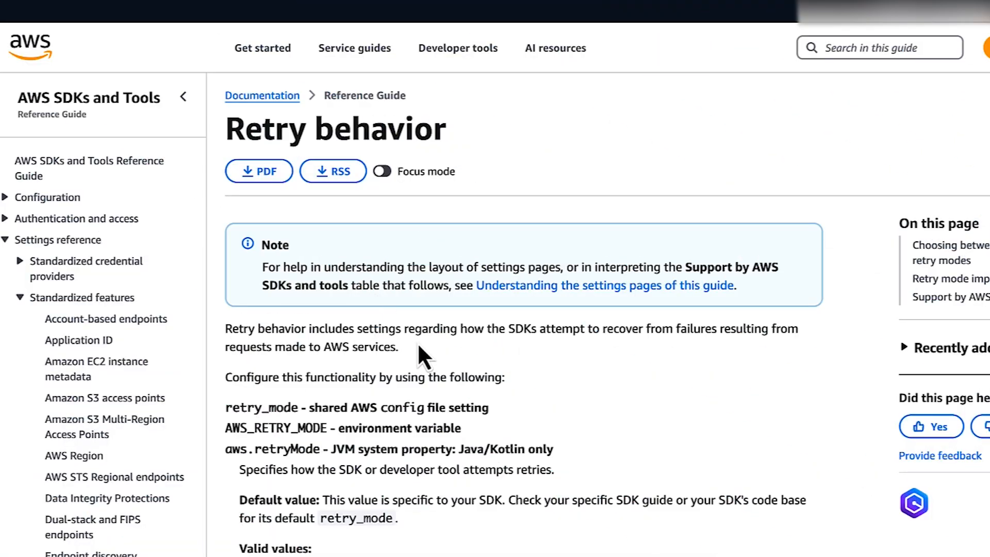
pyautogui.scroll(-3)
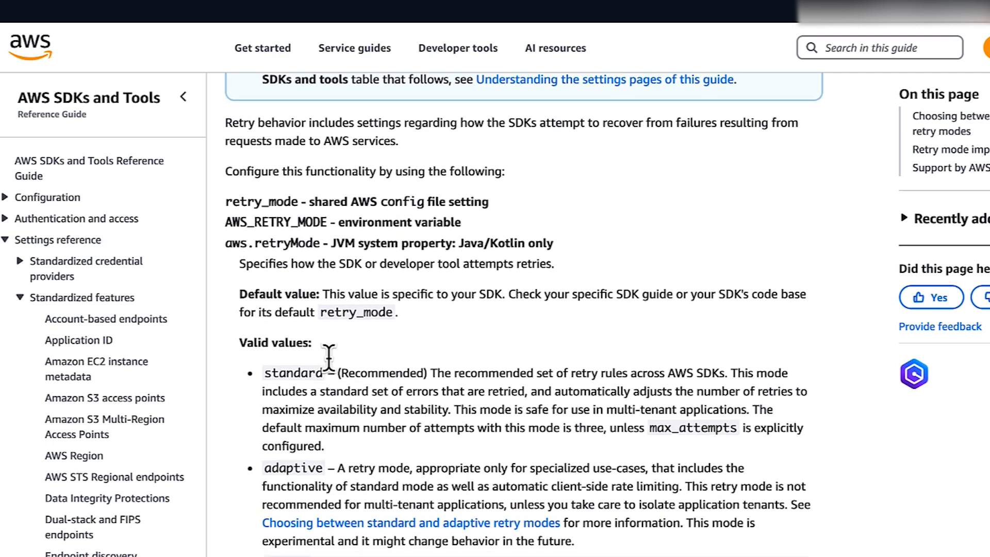
pyautogui.scroll(-3)
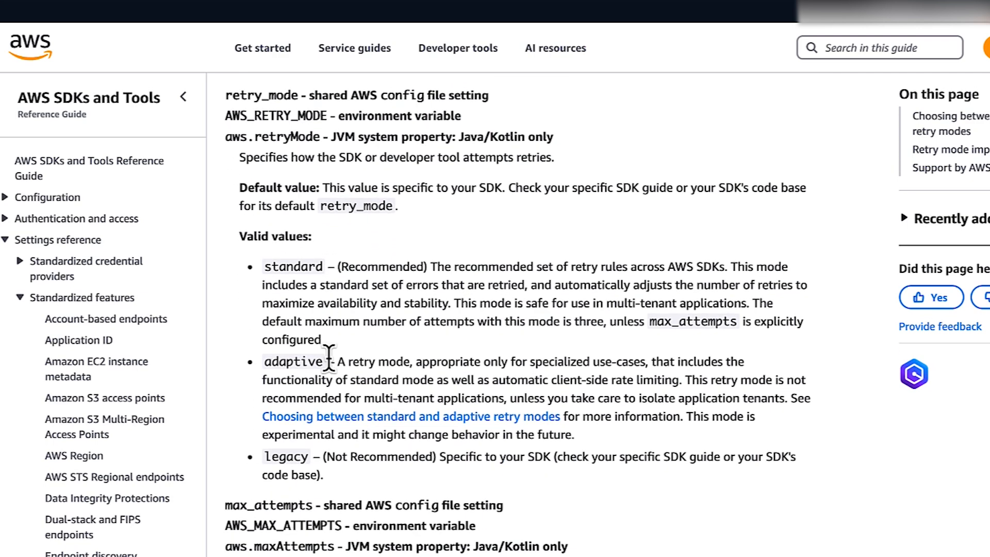
pyautogui.scroll(-3)
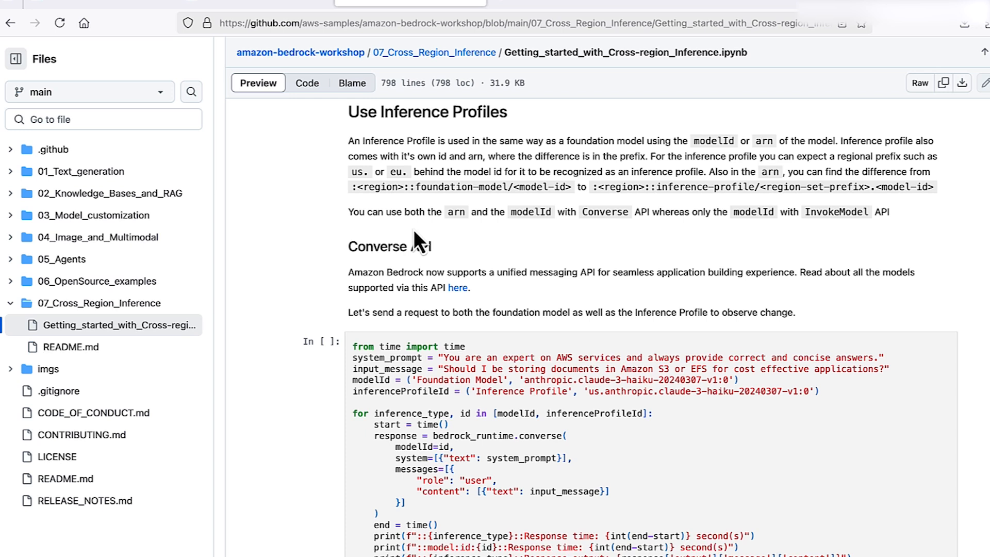
pyautogui.scroll(-3)
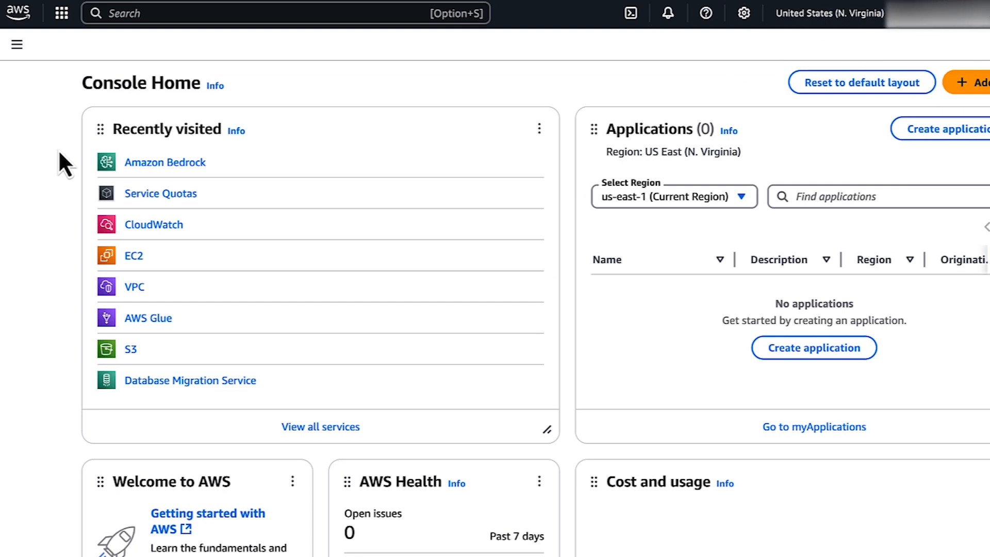
# Step: Go to Amazon Bedrock's Provisioned throughput page, which lists no resources yet
pyautogui.write('bedrock')
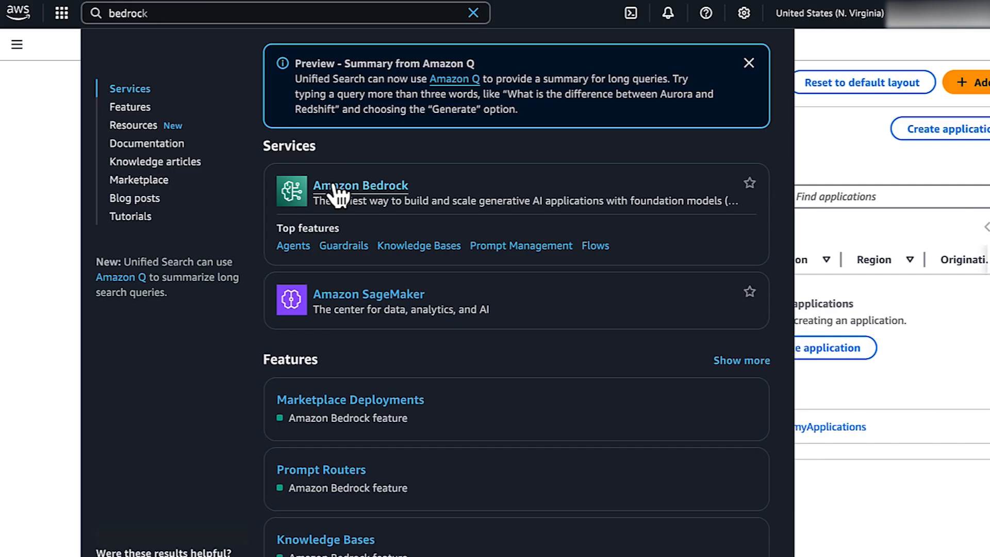
pyautogui.click(359, 185)
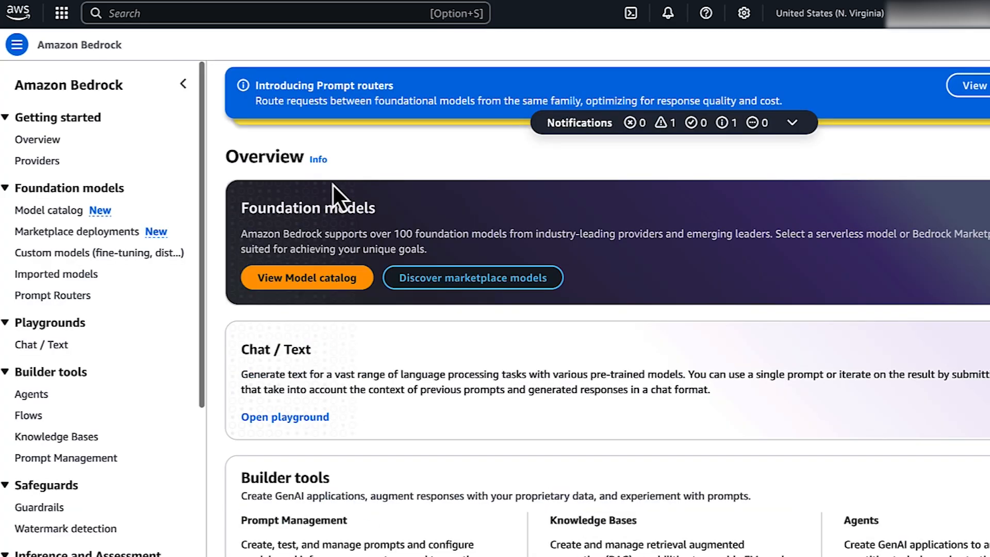
pyautogui.scroll(-3)
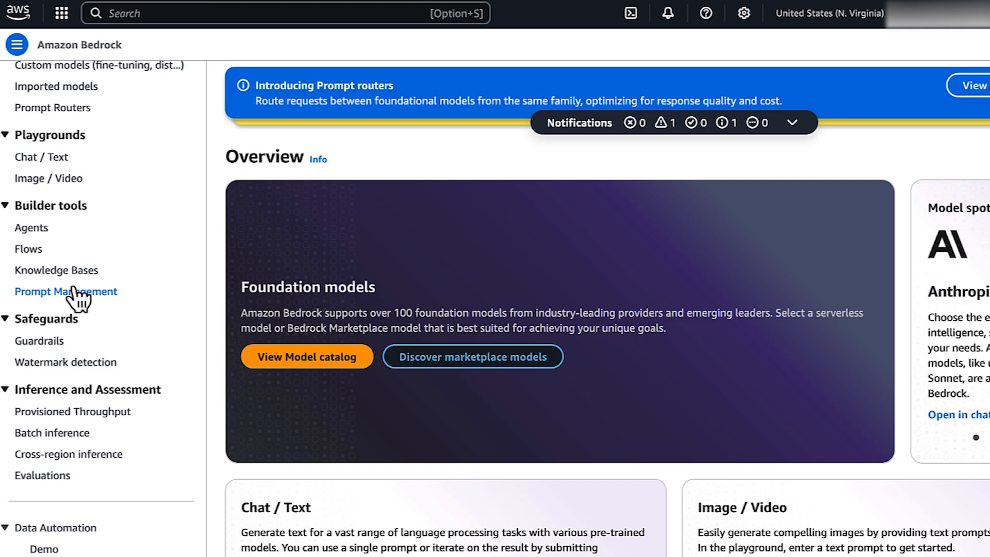
pyautogui.click(72, 411)
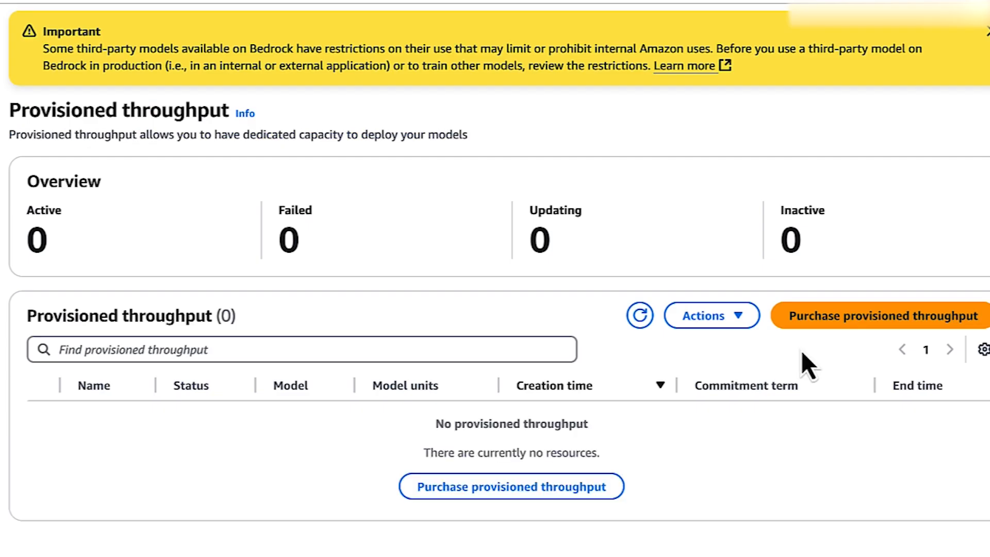
# Step: Begin a provisioned throughput purchase named nova-pro-provisioned with Amazon as the model provider
pyautogui.click(878, 315)
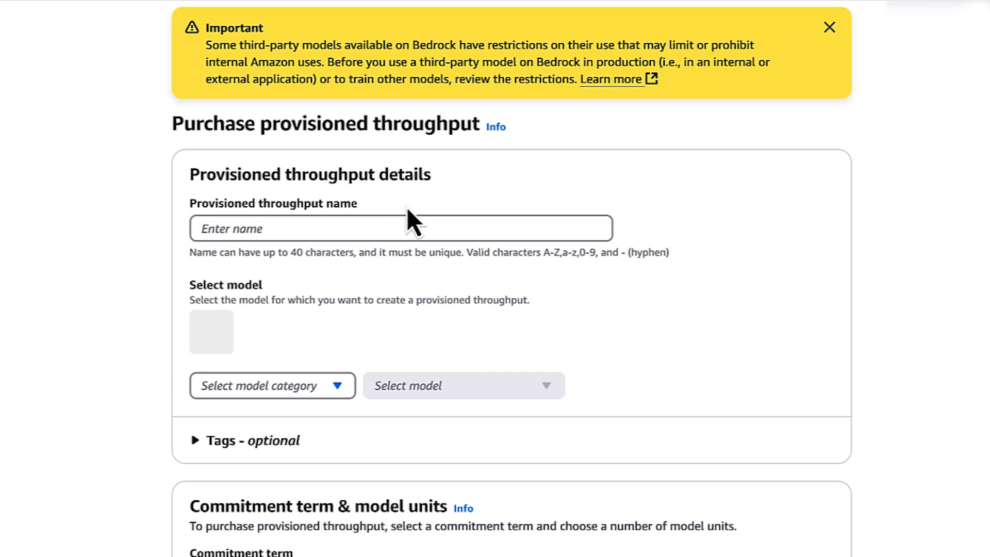
pyautogui.write('nova-p')
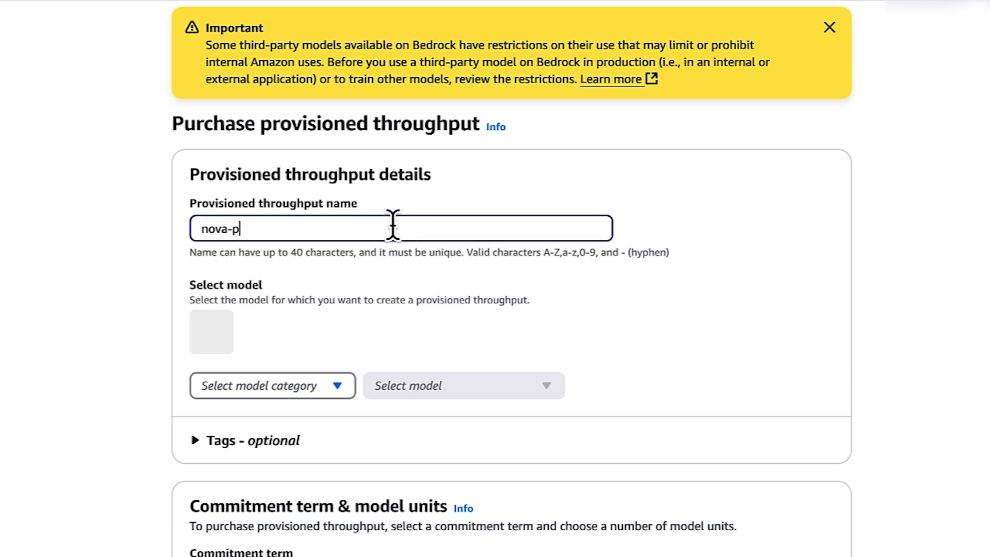
pyautogui.click(271, 385)
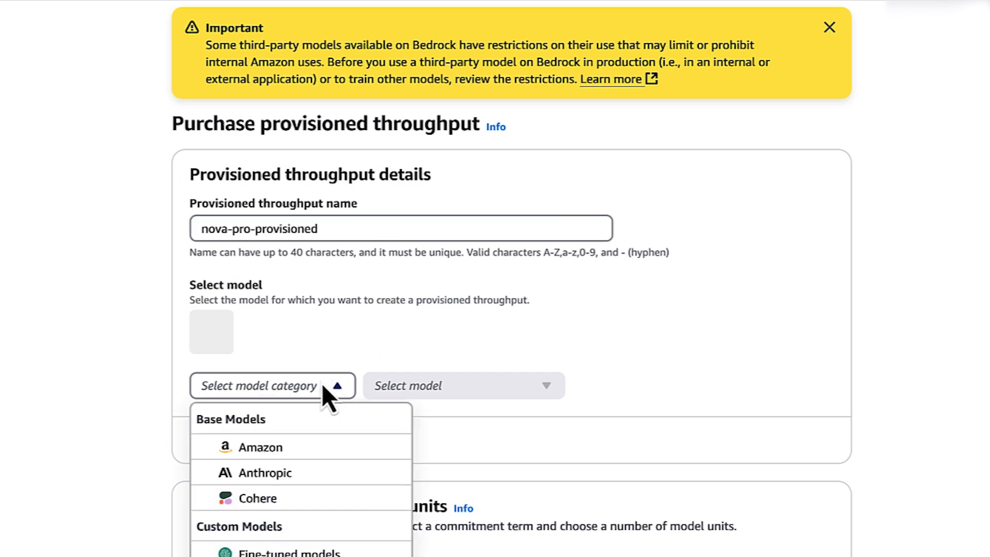
pyautogui.click(260, 446)
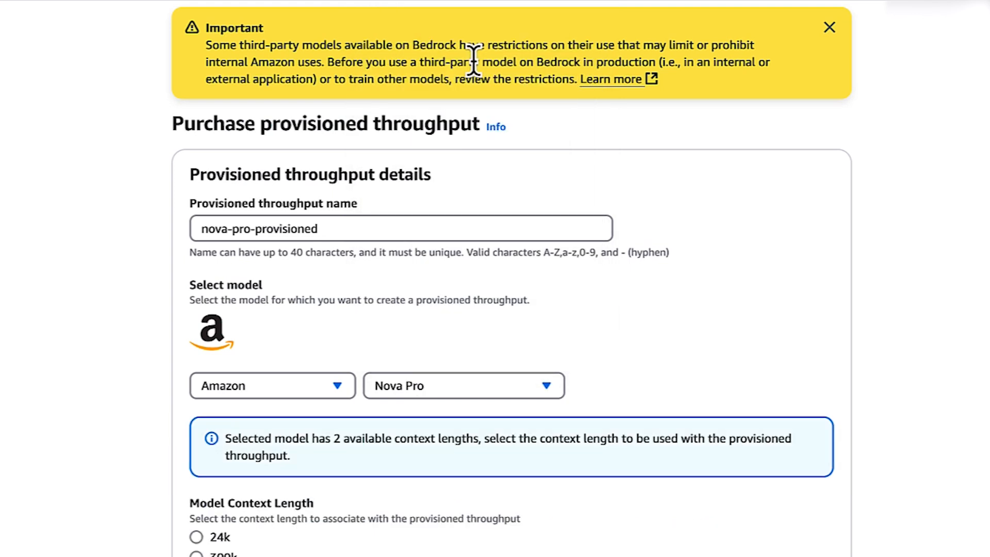
# Step: Choose Nova Pro 24k with a 1-month commitment and 10 model units, and submit the purchase
pyautogui.scroll(-3)
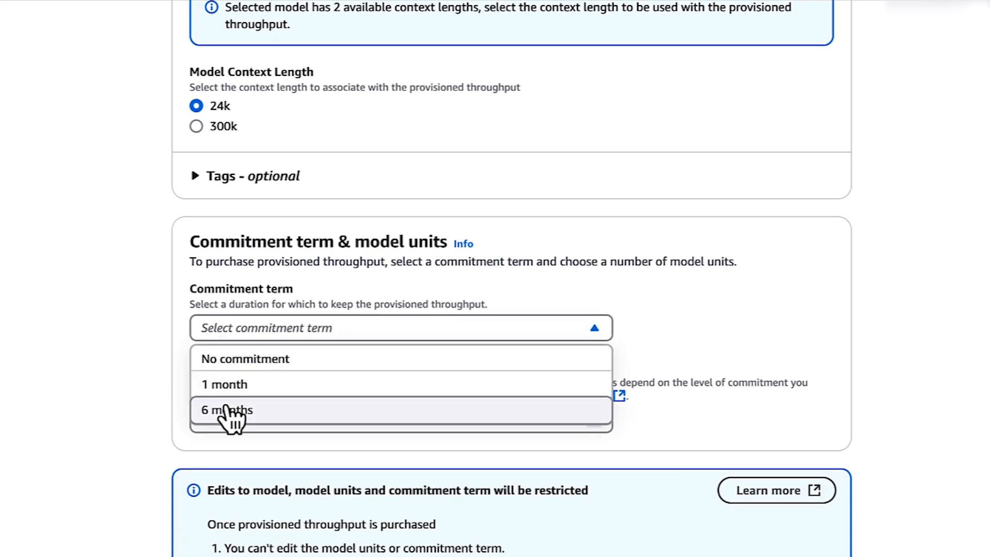
pyautogui.click(224, 383)
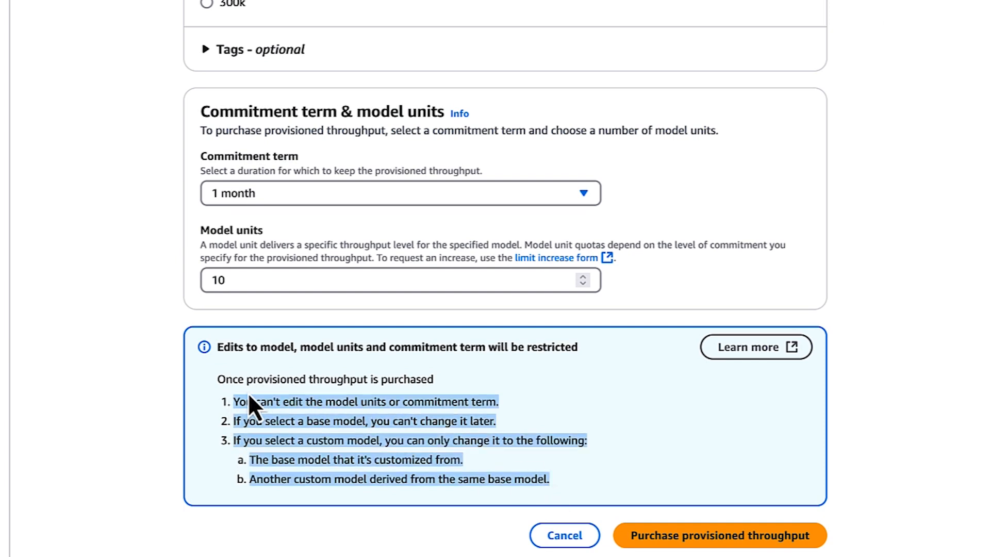
pyautogui.click(718, 536)
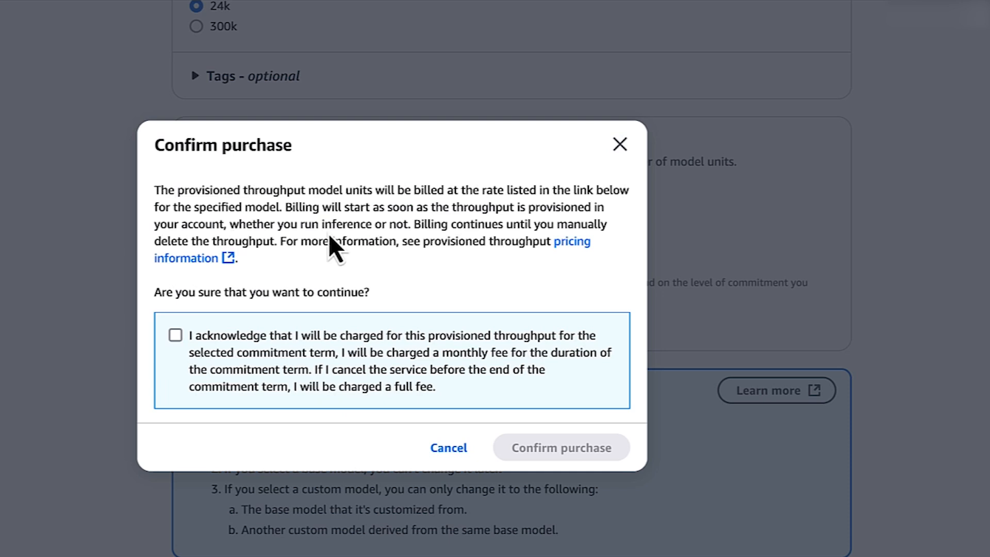
# Step: Acknowledge the monthly charges and confirm the Nova Pro provisioned throughput purchase
pyautogui.click(175, 335)
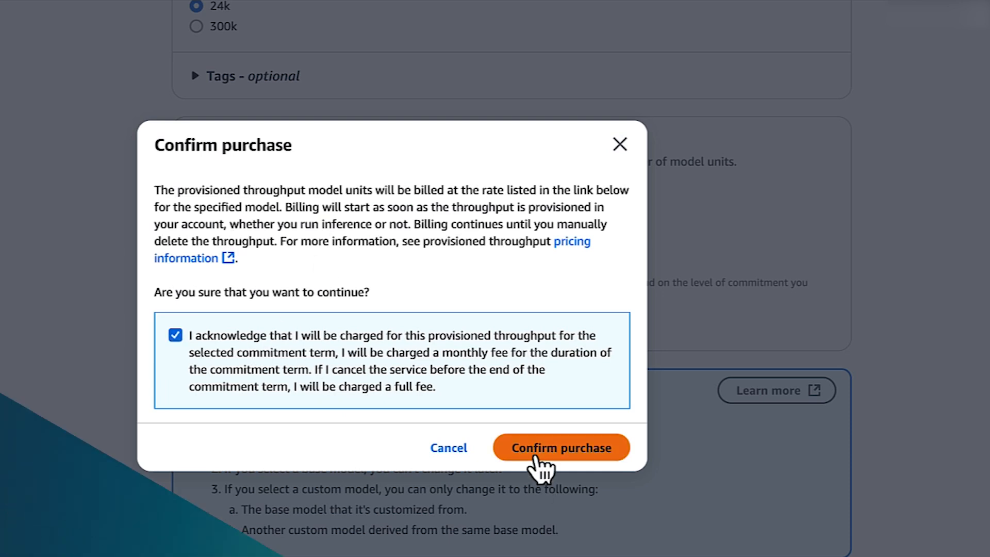
pyautogui.click(561, 446)
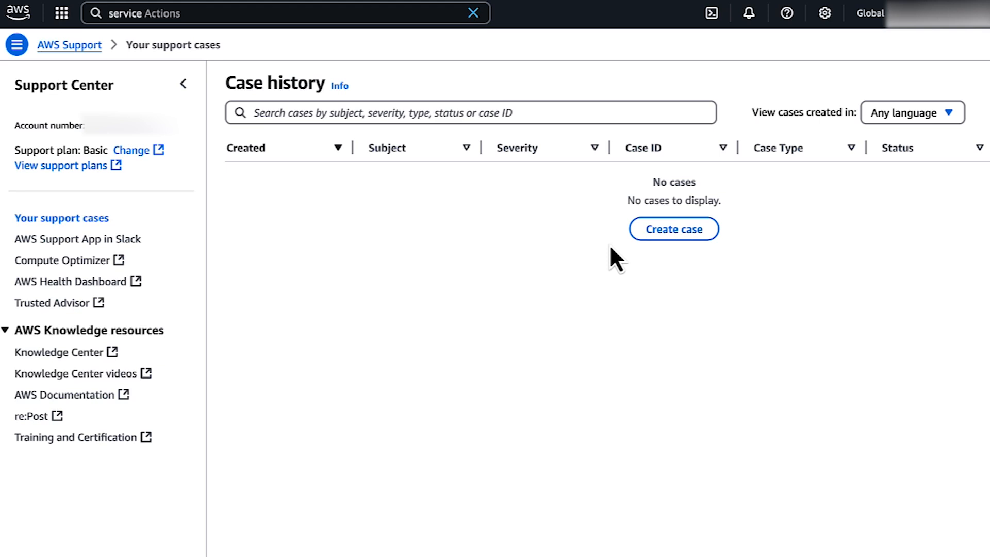
pyautogui.moveTo(674, 229)
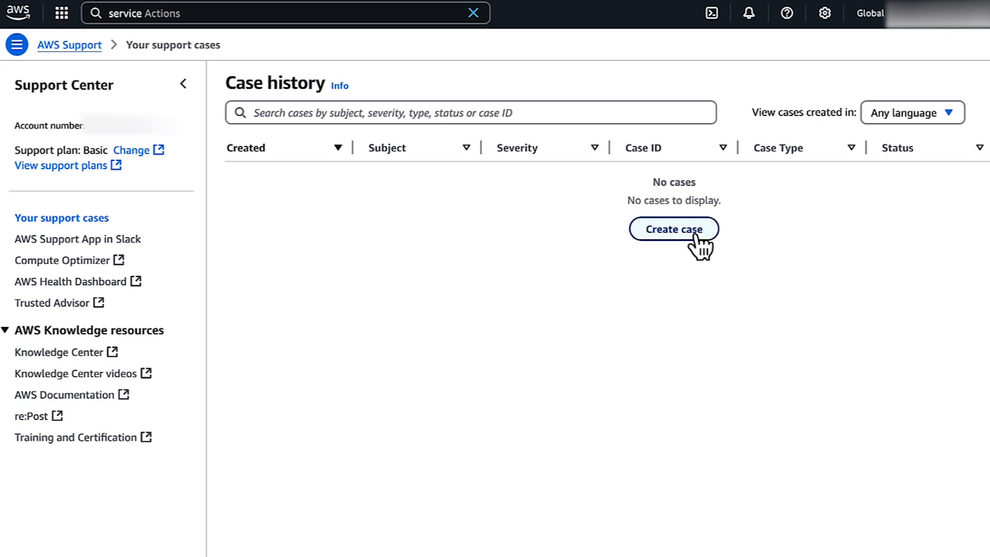
pyautogui.moveTo(694, 244)
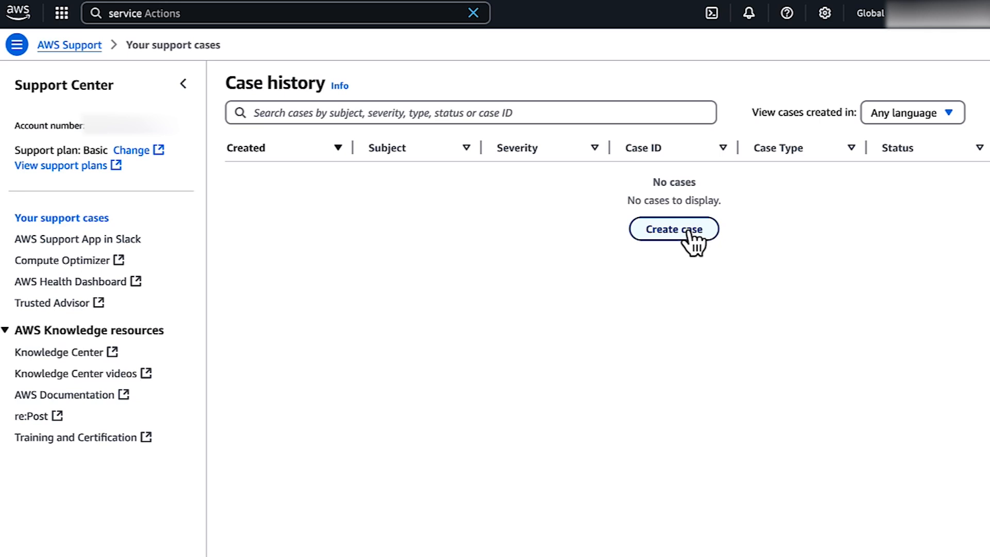